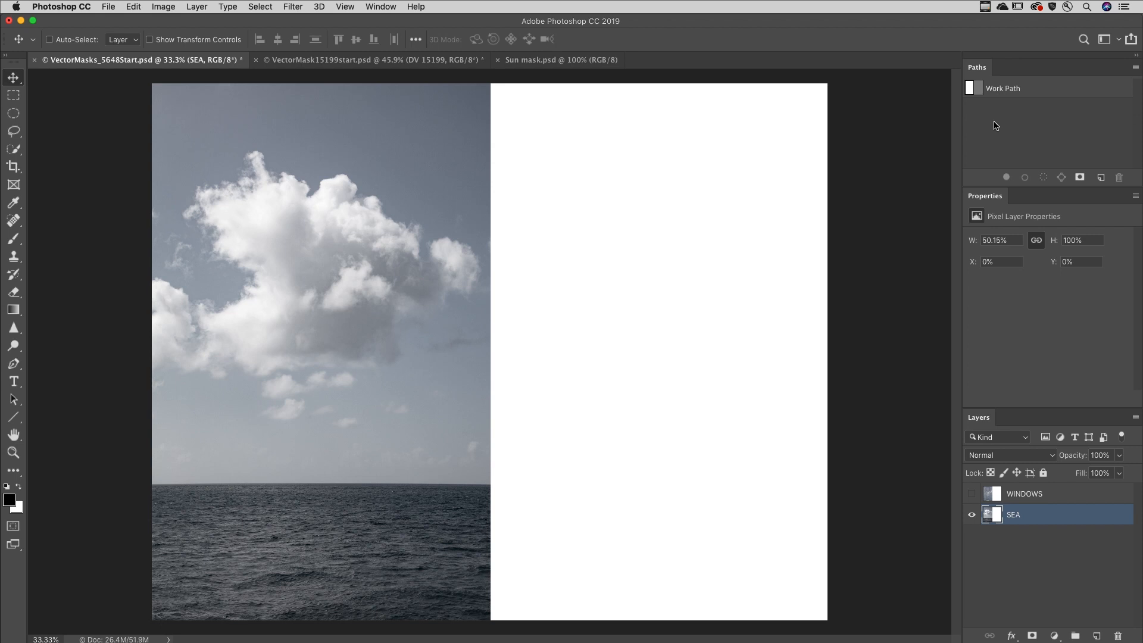
Activate the saved rectangular Work Path for the SEA layer's vector mask.
click(1002, 86)
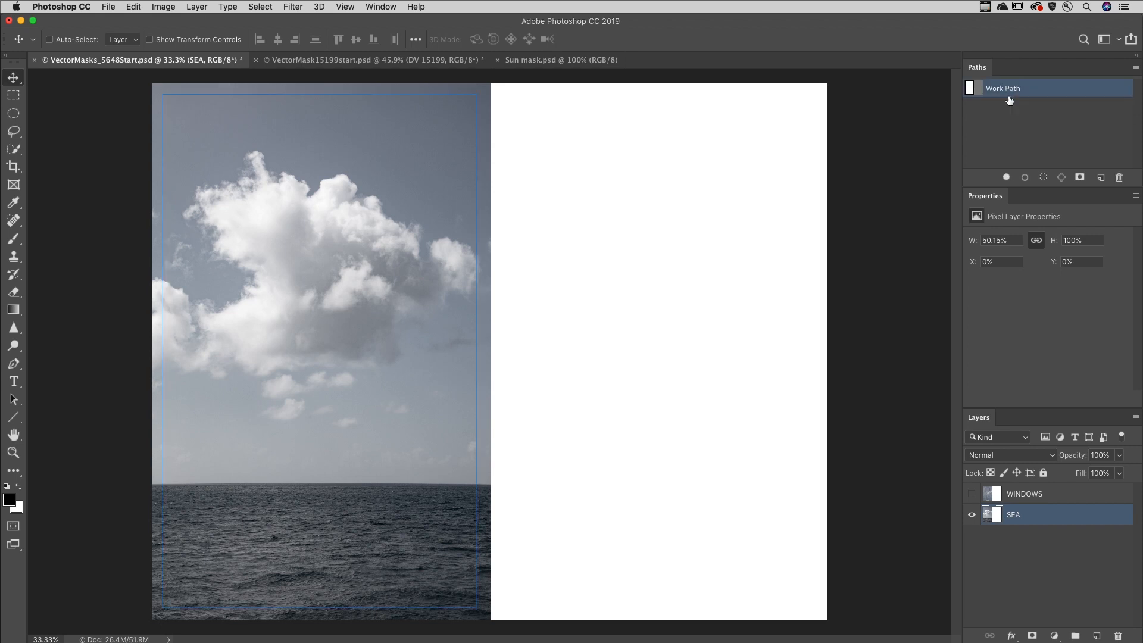
mouse_move(1007, 589)
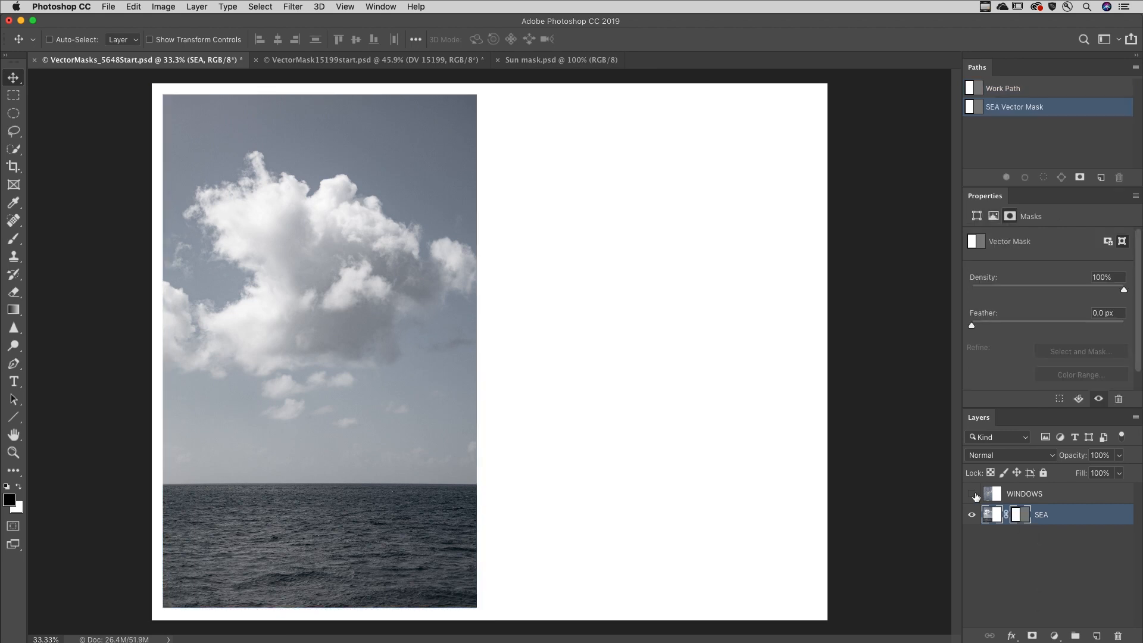
Show the WINDOWS layer, select its mask shape, then reselect the SEA vector mask.
click(972, 495)
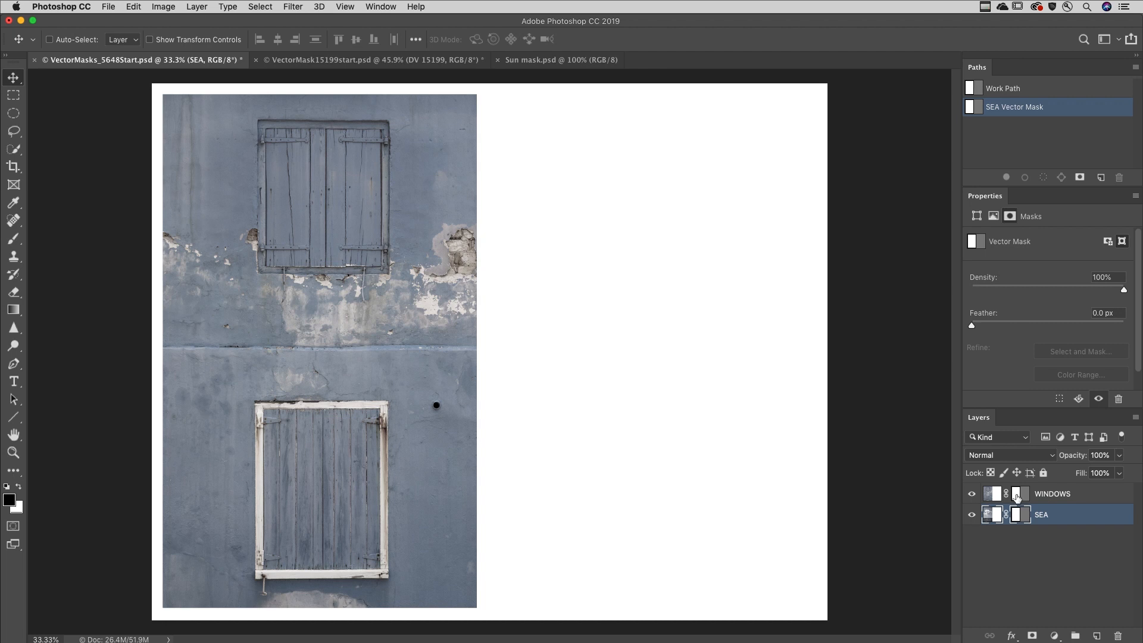
click(1052, 493)
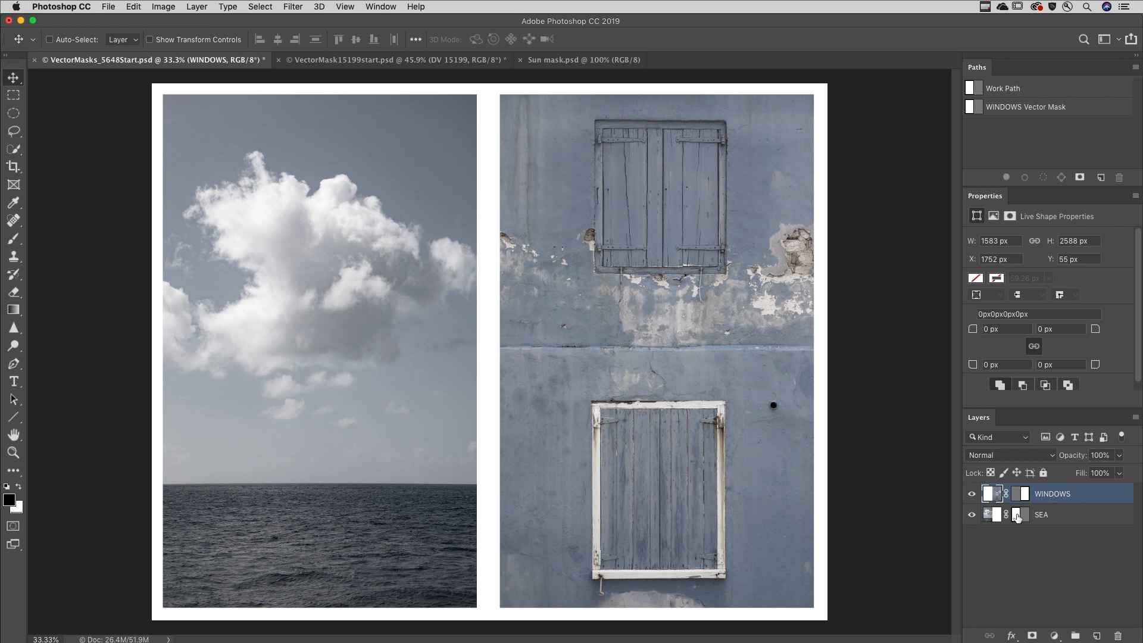
click(1019, 514)
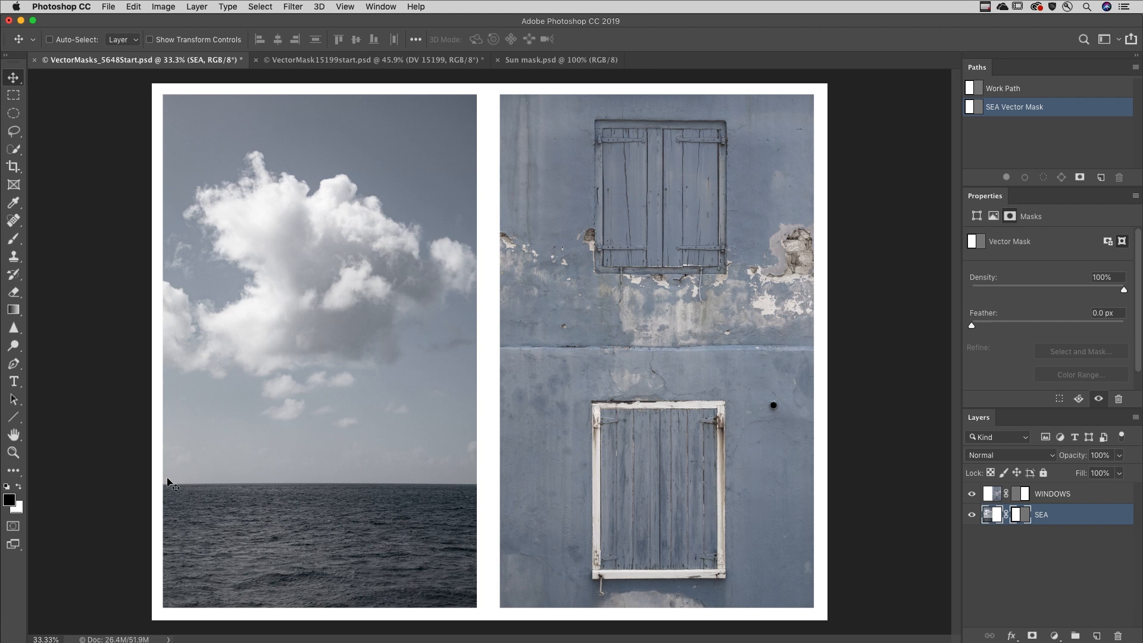
Choose the Line tool for path drawing, then switch to VectorMask15199start.psd.
click(13, 416)
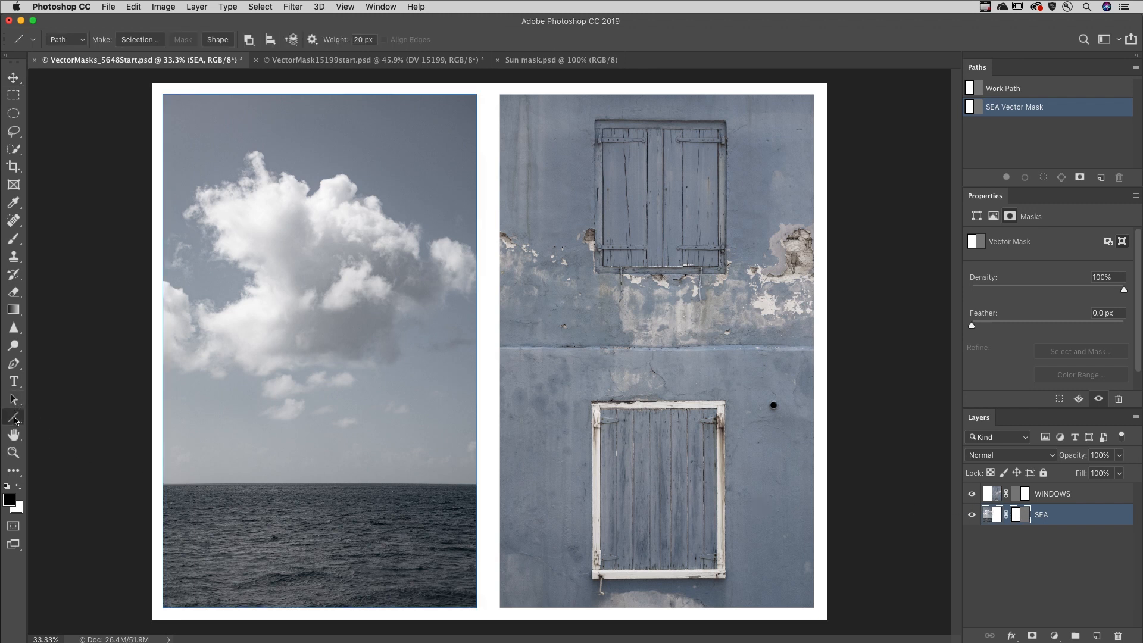
mouse_move(93, 162)
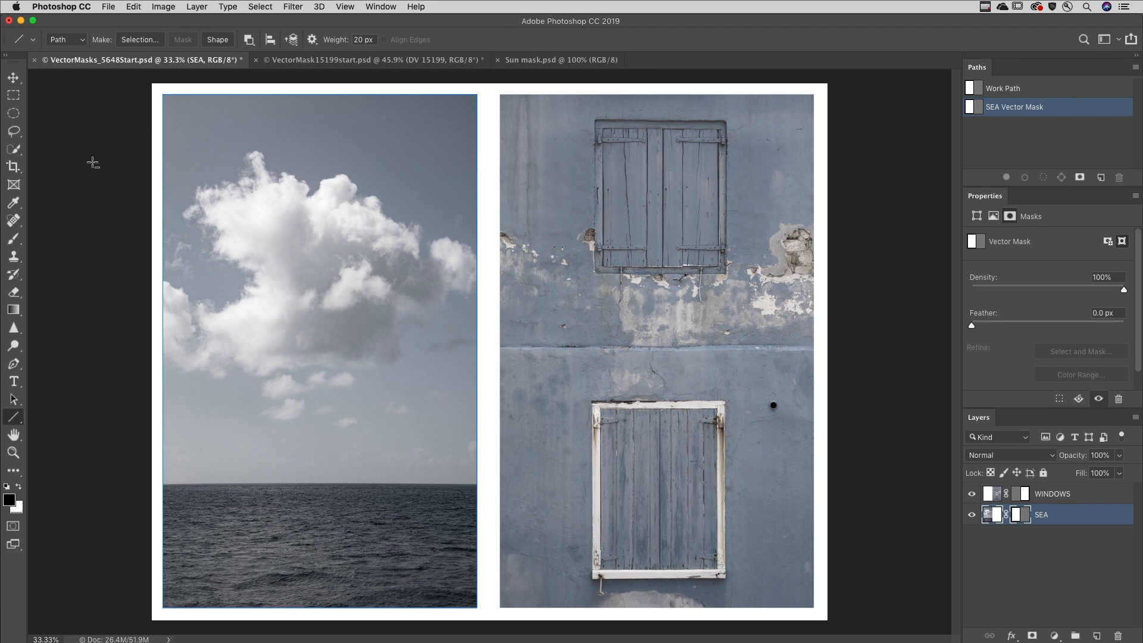
mouse_move(141, 89)
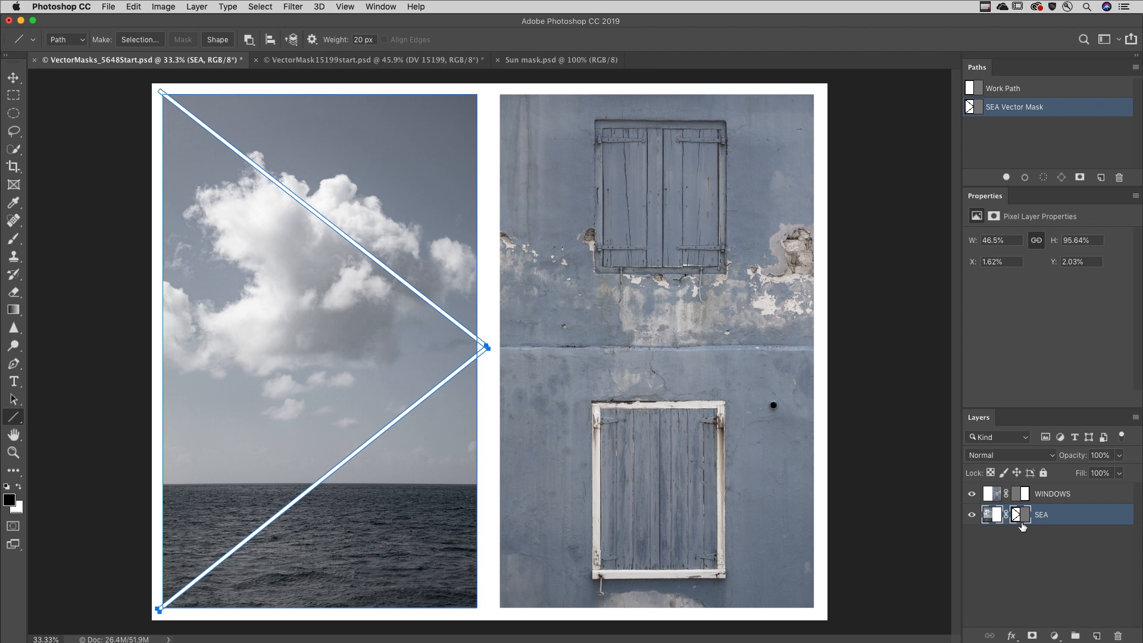
mouse_move(1015, 156)
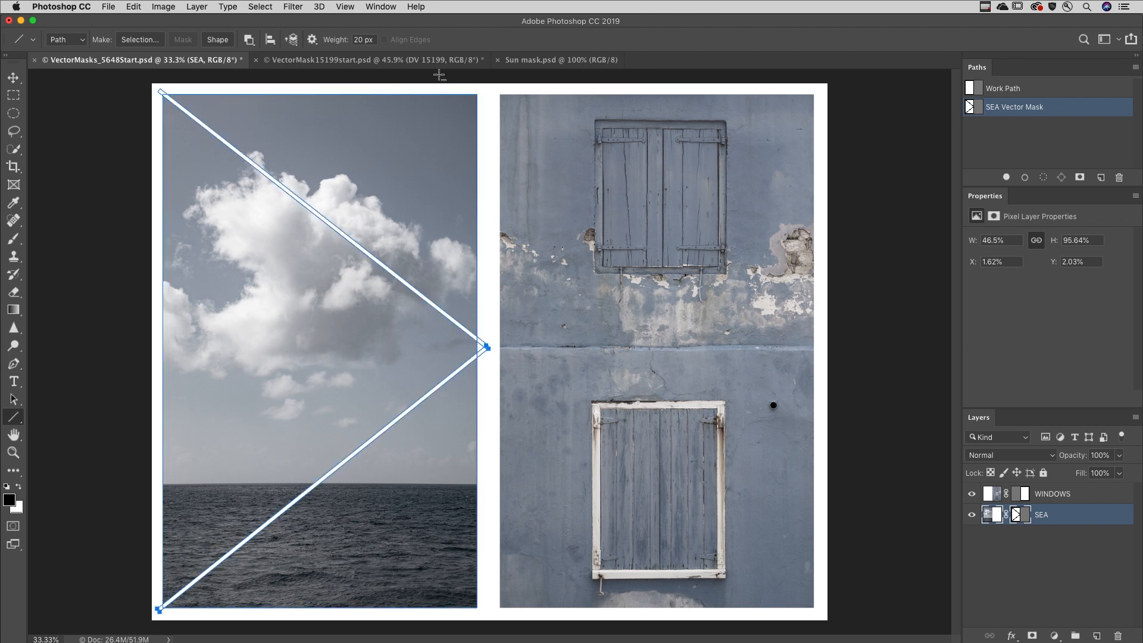
click(357, 60)
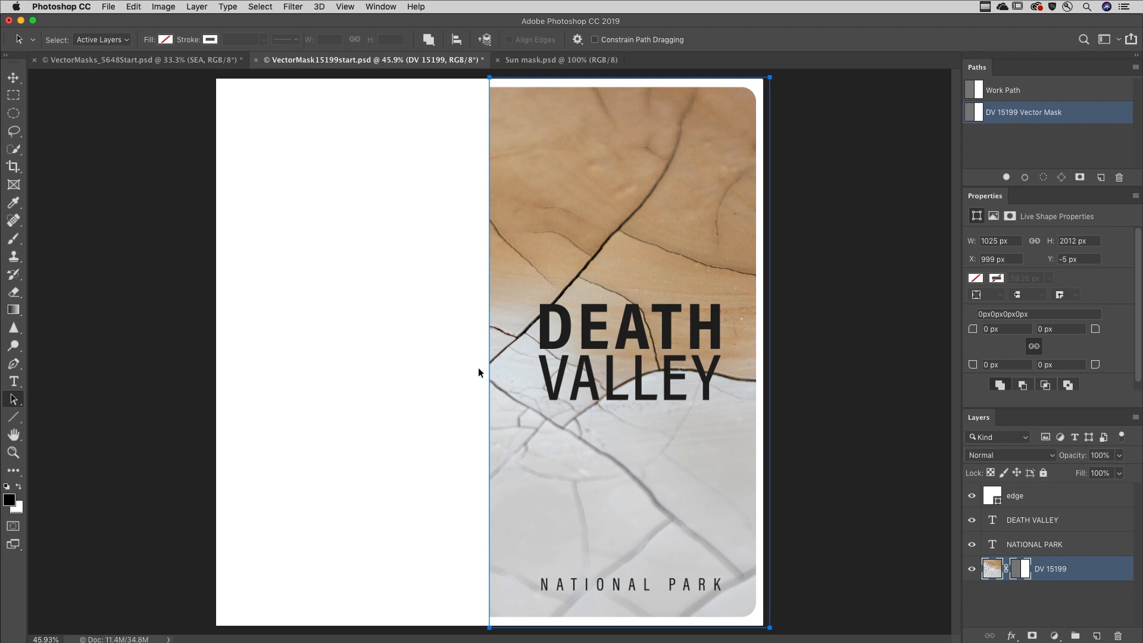
Set the DV 15199 mask path to Subtract Front Shape, inverting the mask.
click(430, 40)
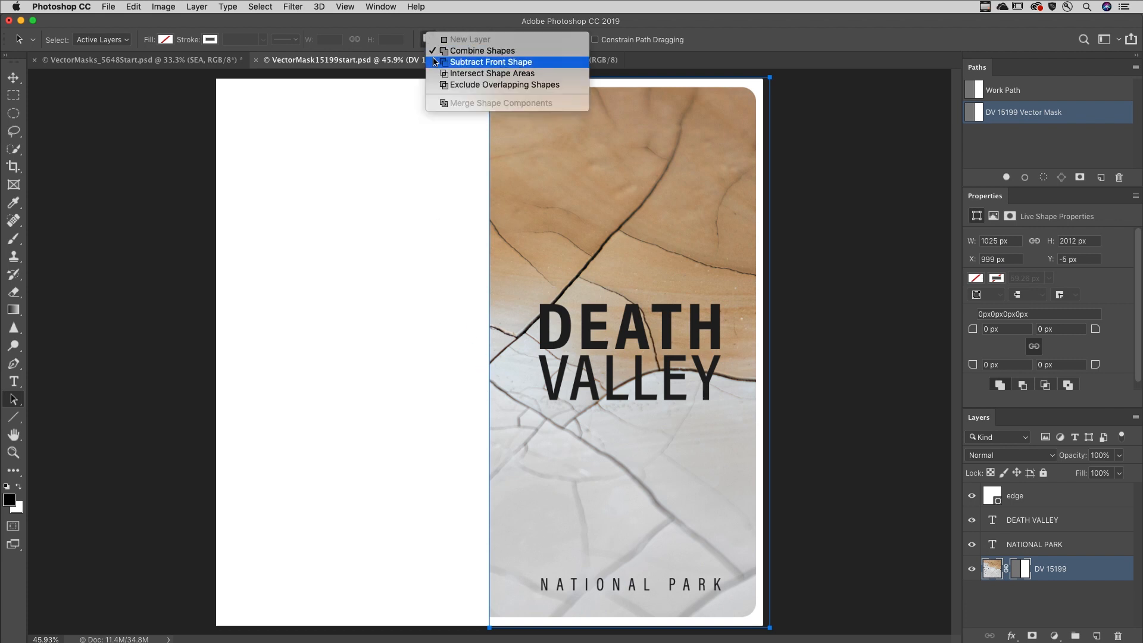
mouse_move(473, 67)
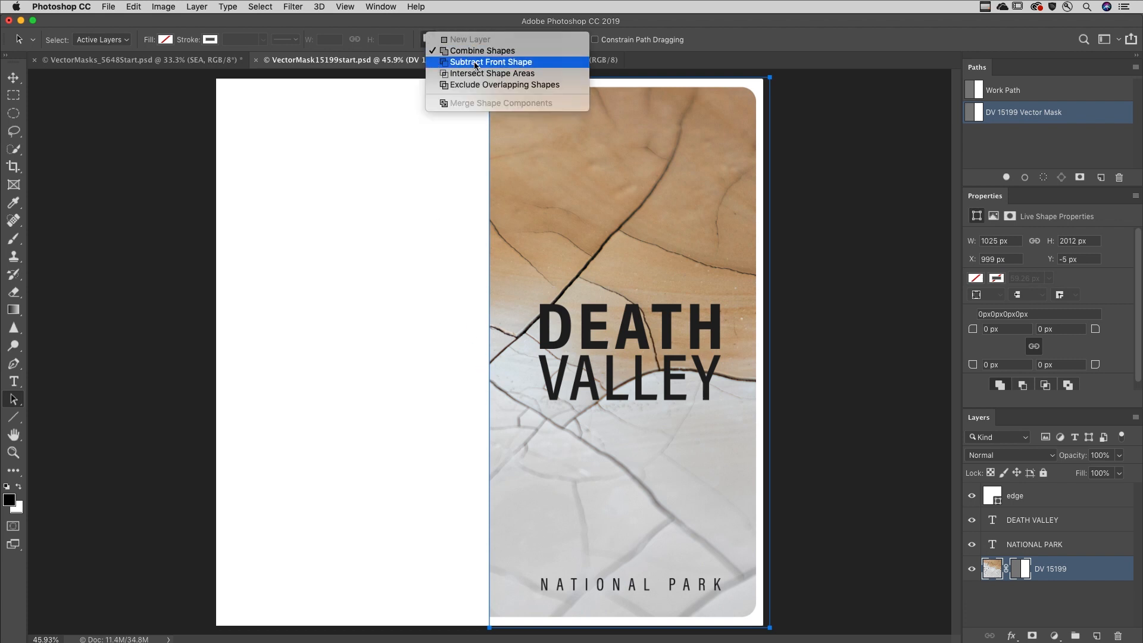
click(491, 61)
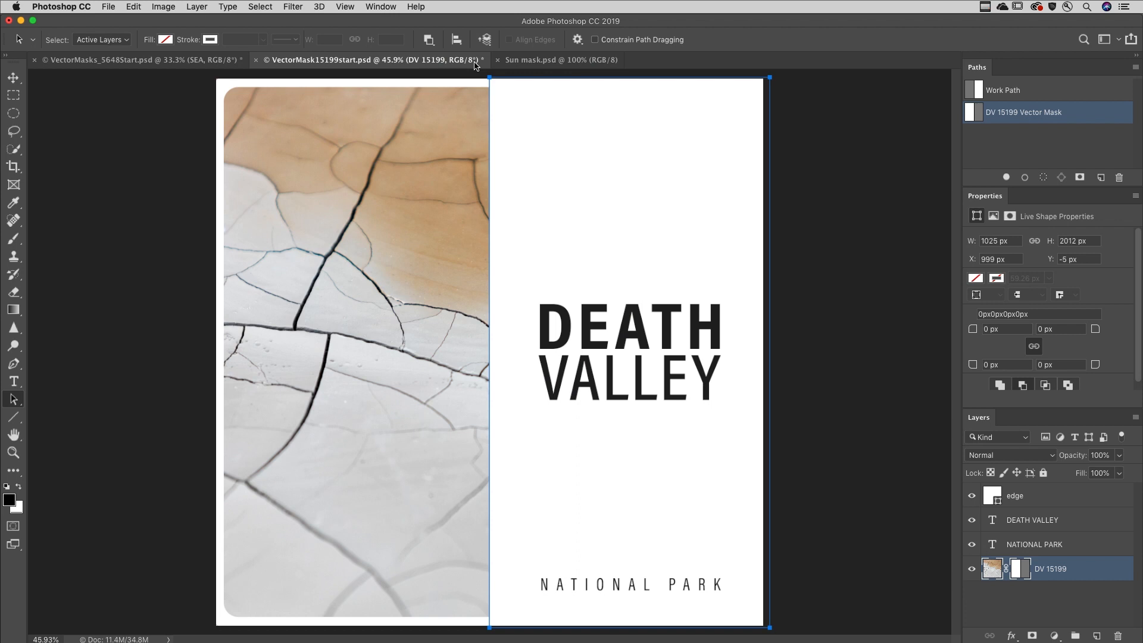
mouse_move(853, 174)
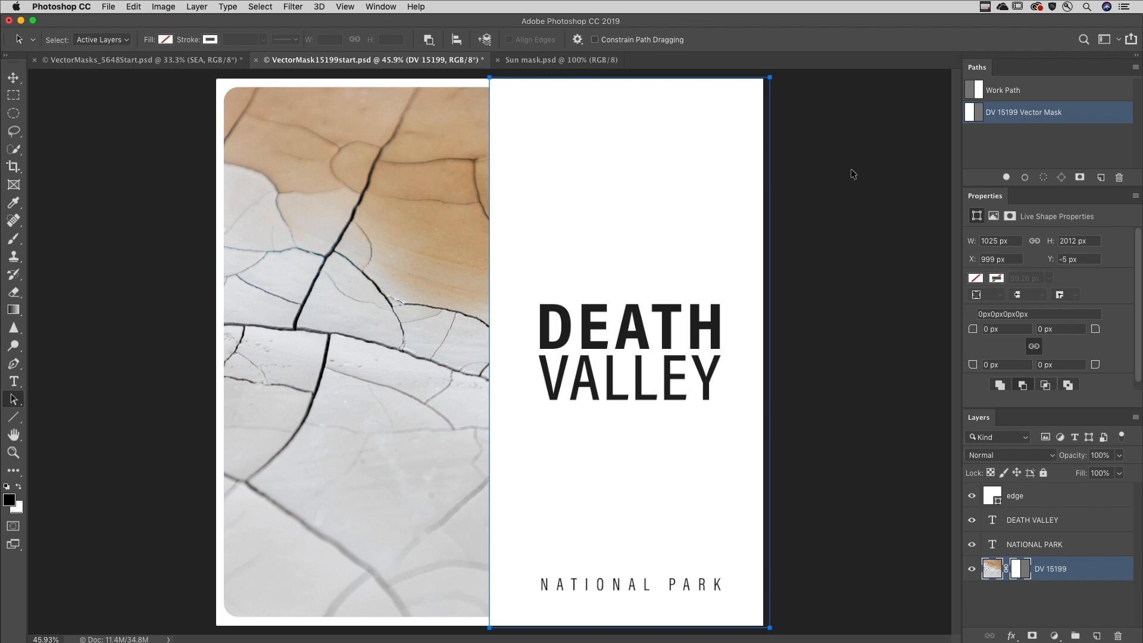
mouse_move(1011, 223)
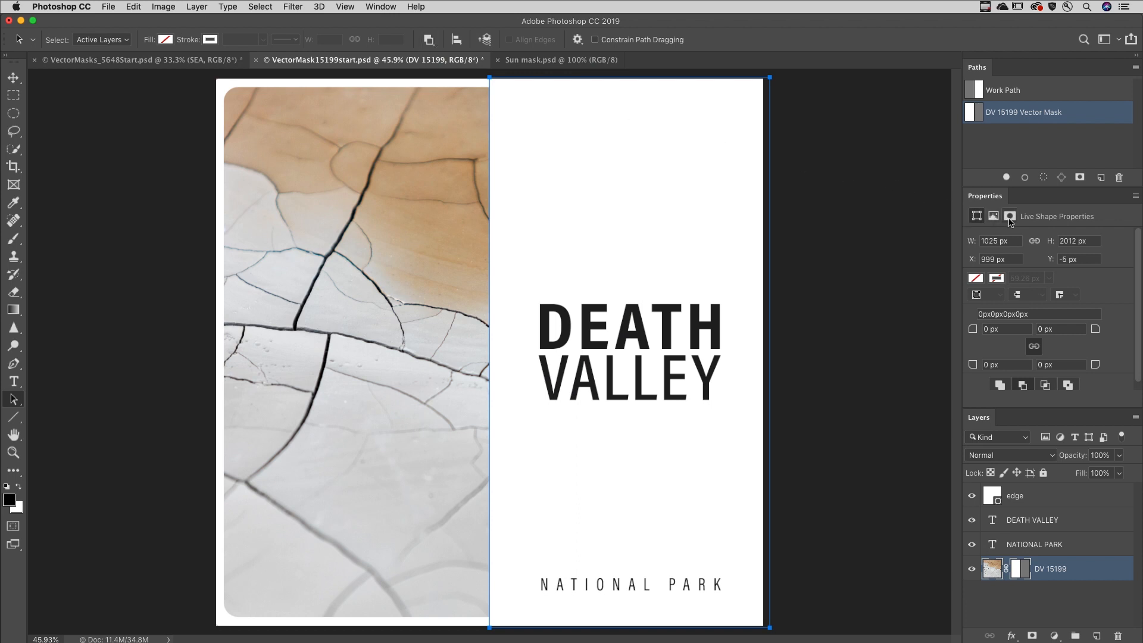
Show the mask's feather and density settings in Properties, then switch to Sun mask.psd.
click(1011, 215)
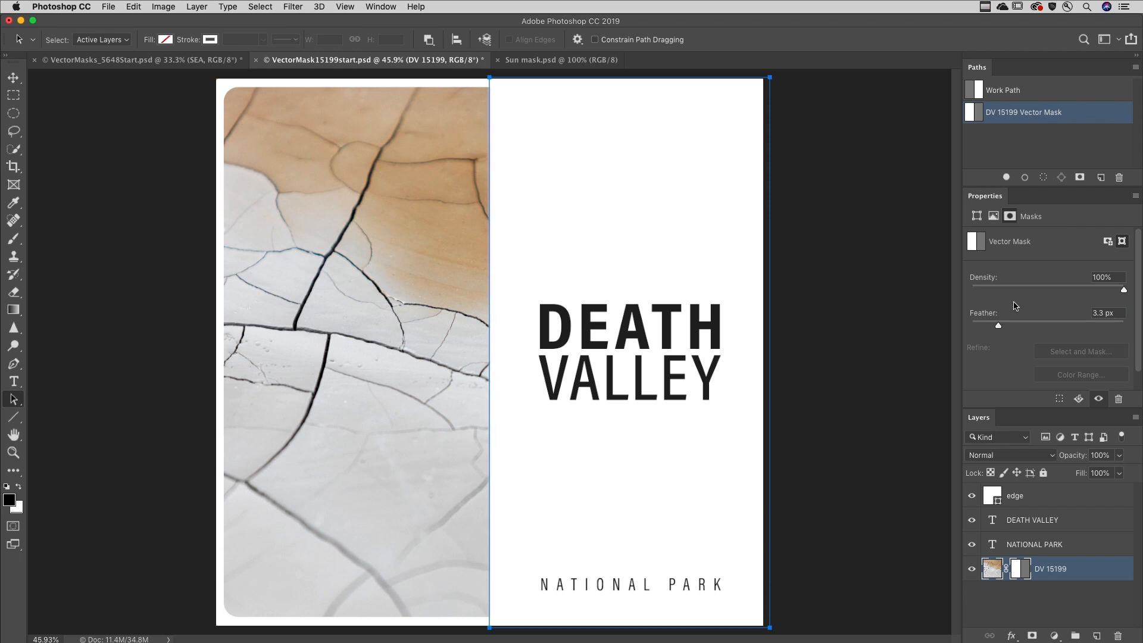
mouse_move(1126, 294)
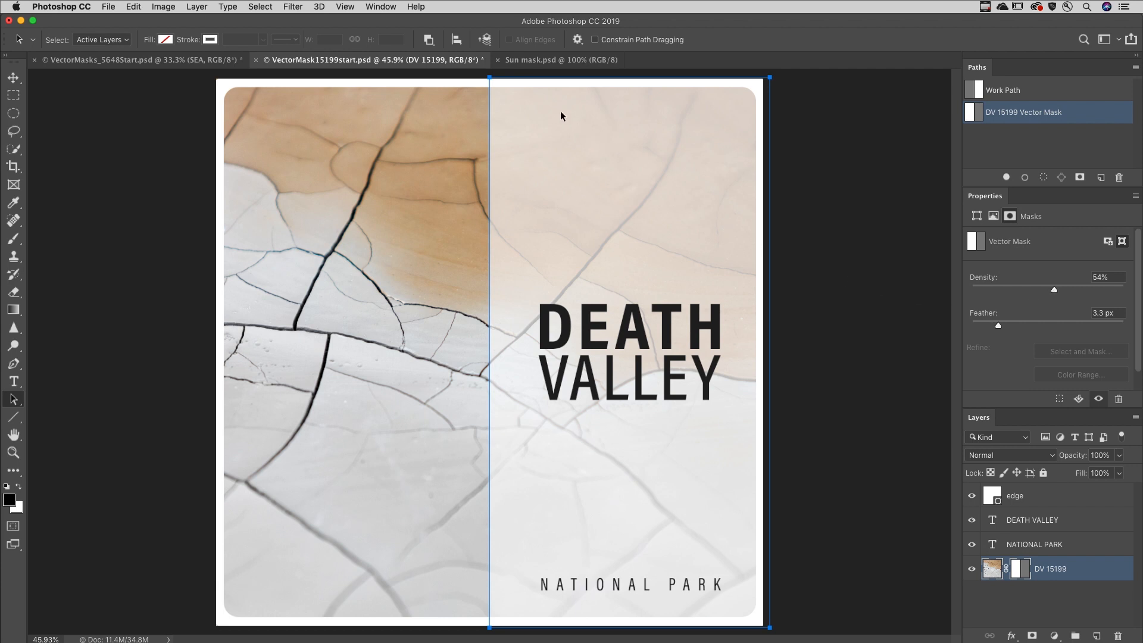
click(561, 59)
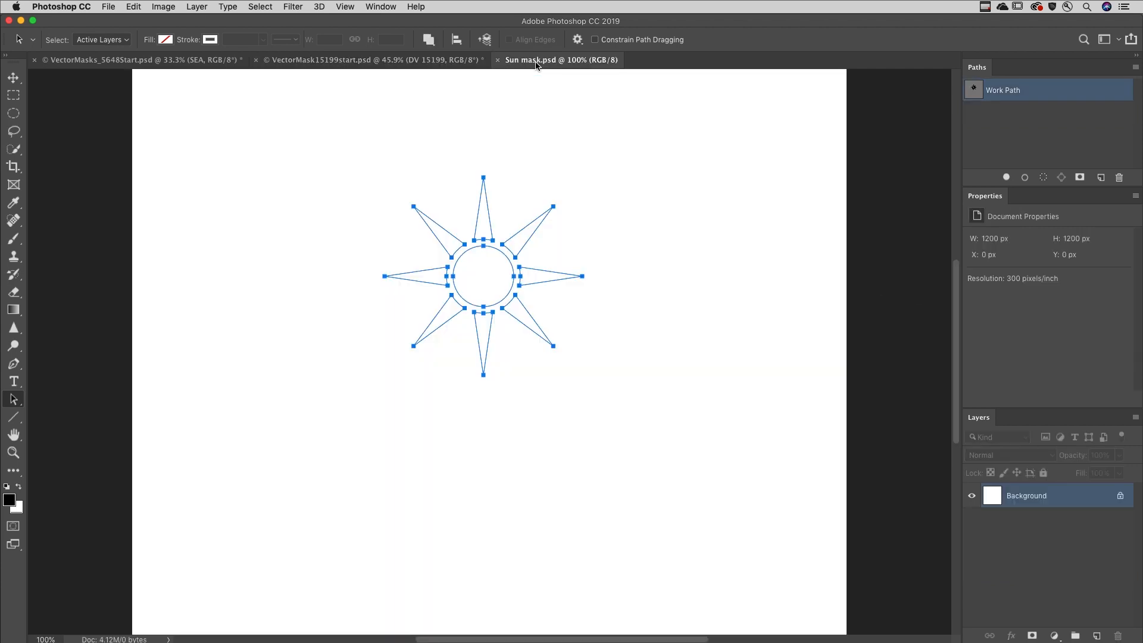
Copy the sun path and paste it into the DV 15199 vector mask on the poster.
click(132, 7)
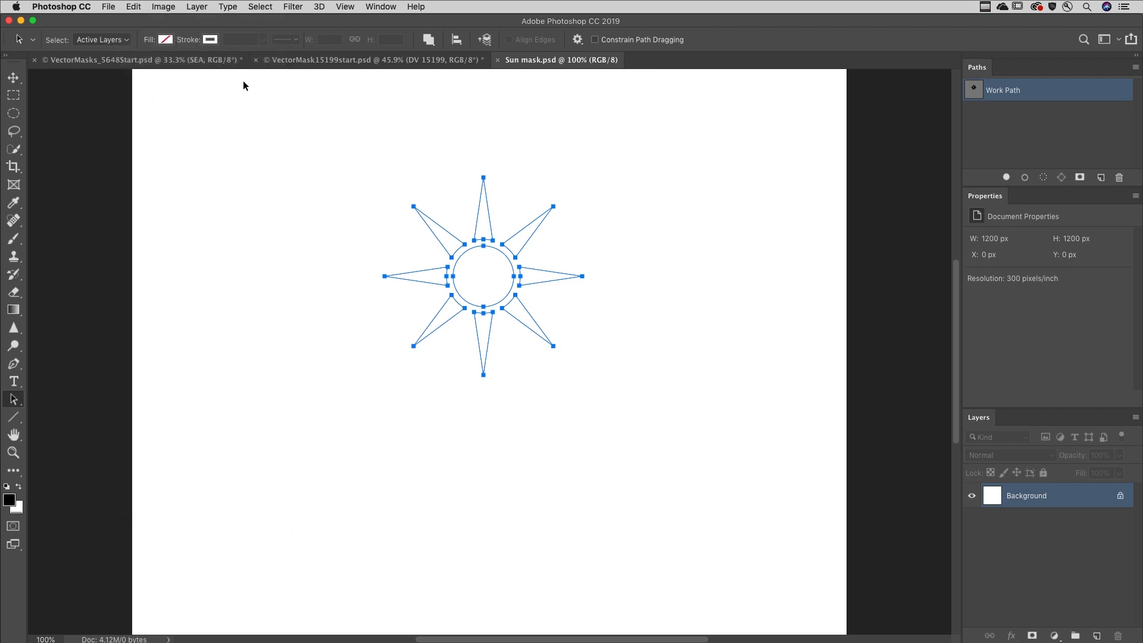
click(371, 59)
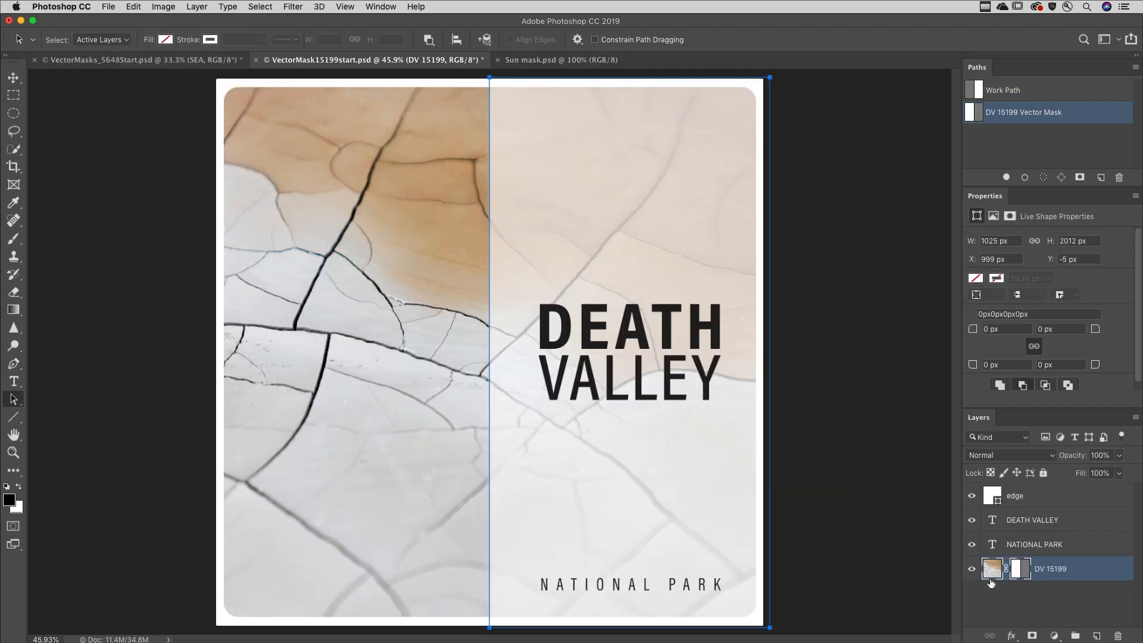
click(1017, 570)
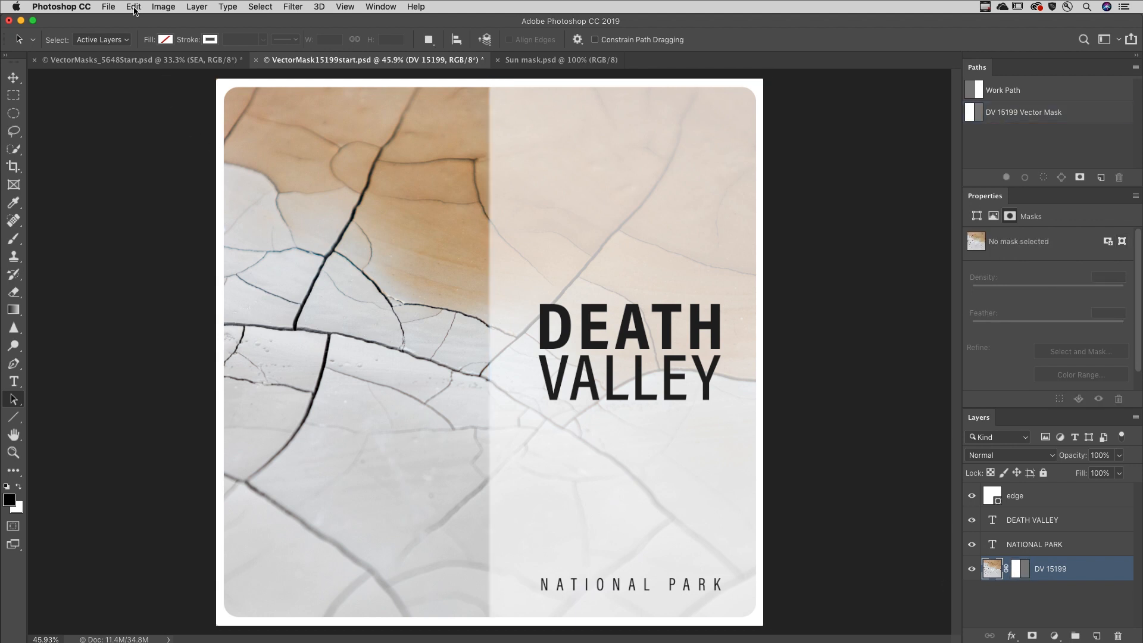
click(1023, 112)
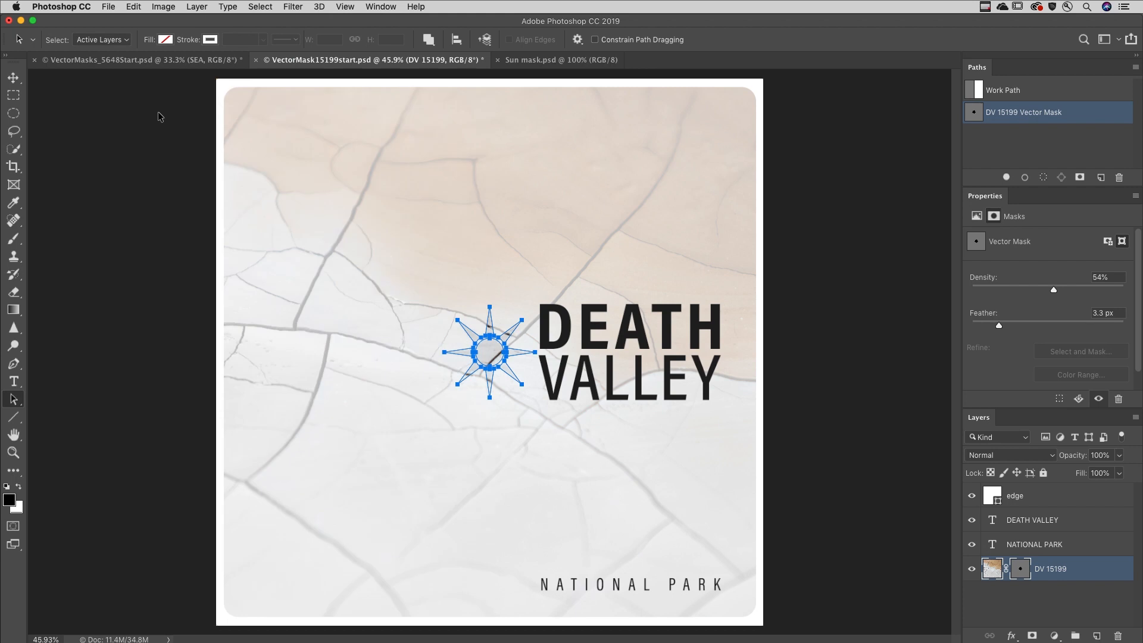
mouse_move(455, 421)
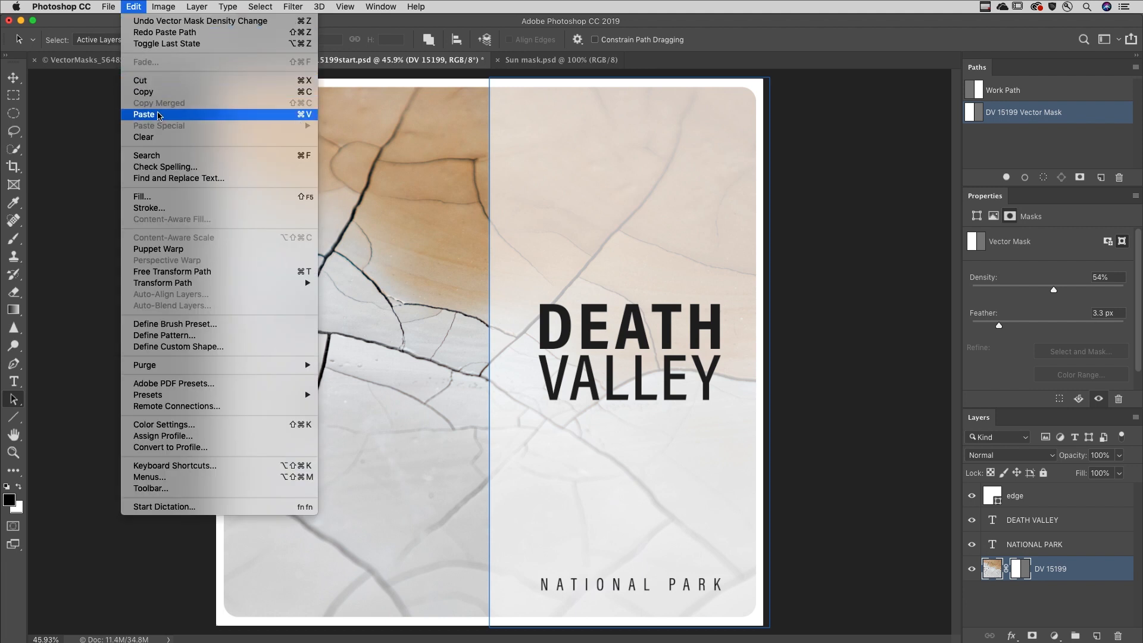
click(144, 114)
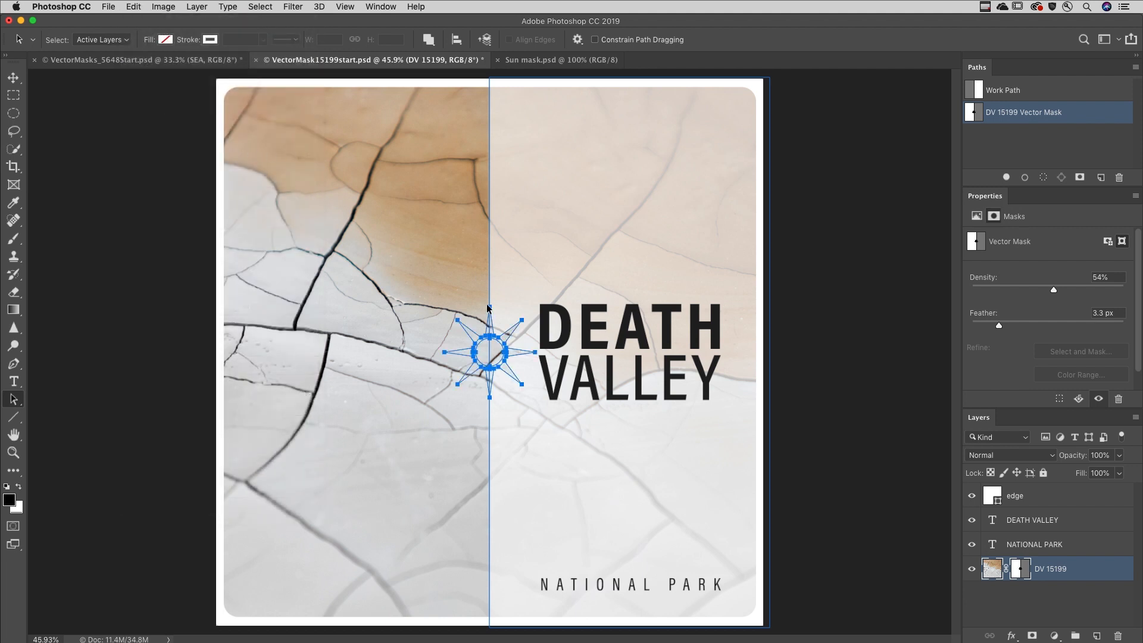